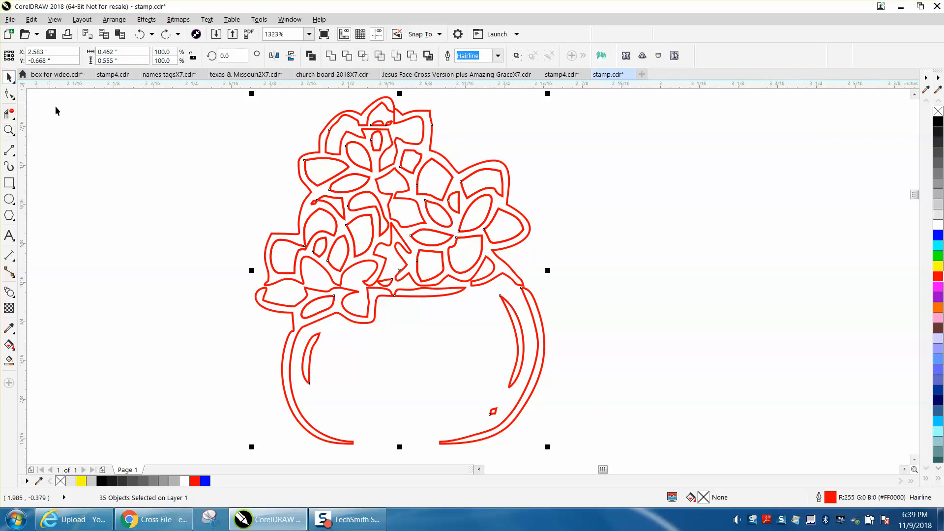
Zoom the view to 600 on the flower area's doubled red outlines
type("600")
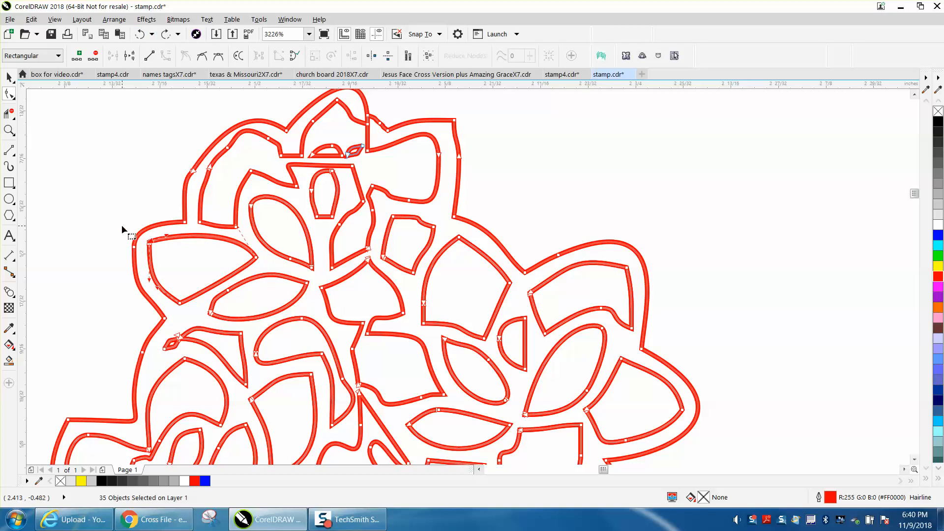
left_click_drag(124, 228, 274, 313)
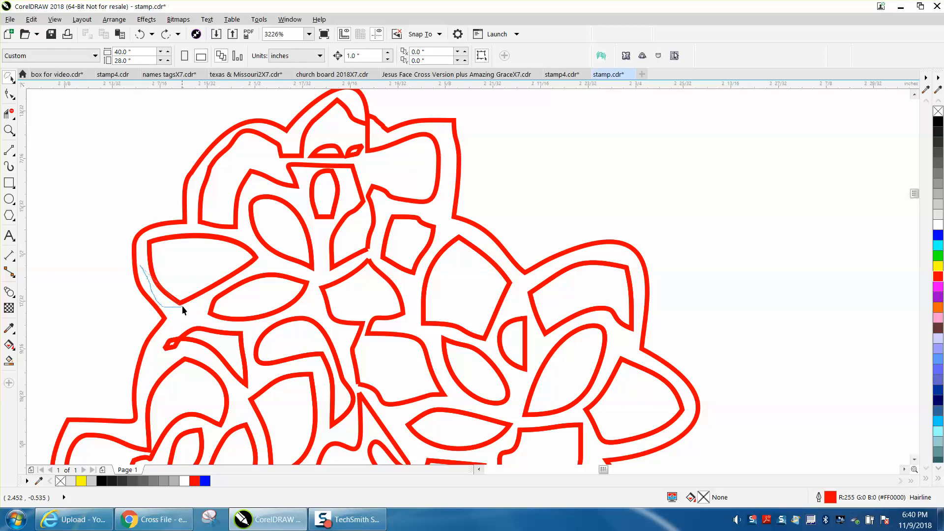
left_click_drag(183, 310, 256, 249)
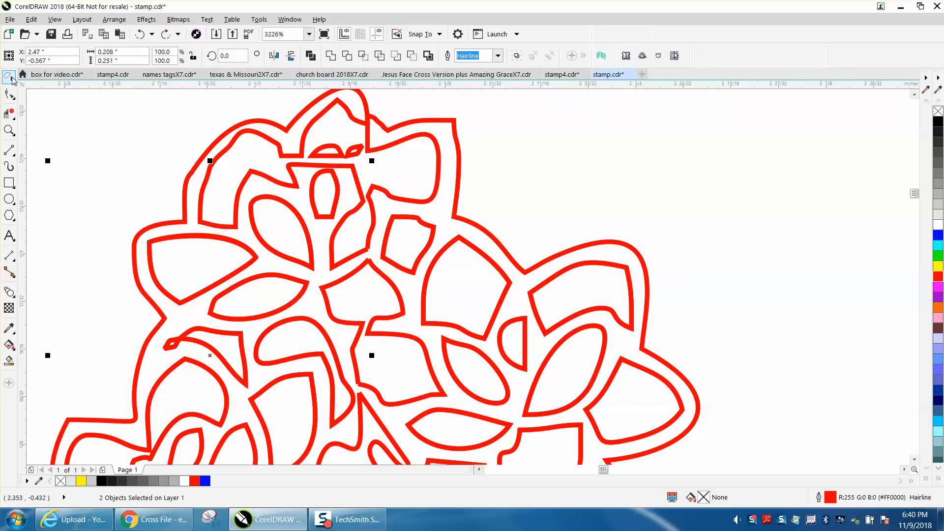
left_click(9, 78)
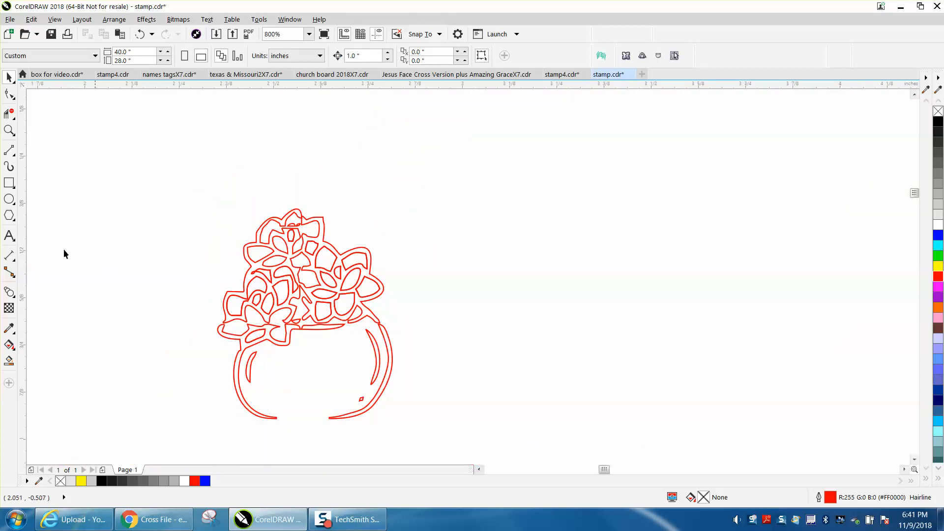
Smart Fill the enclosed flower areas and pot highlight, then drag the new copy beside the original
left_click(9, 130)
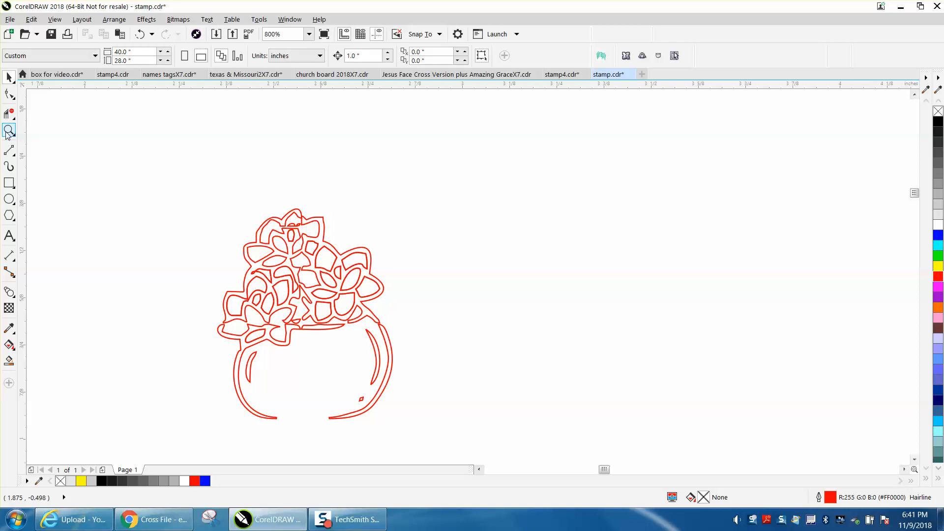
left_click(370, 274)
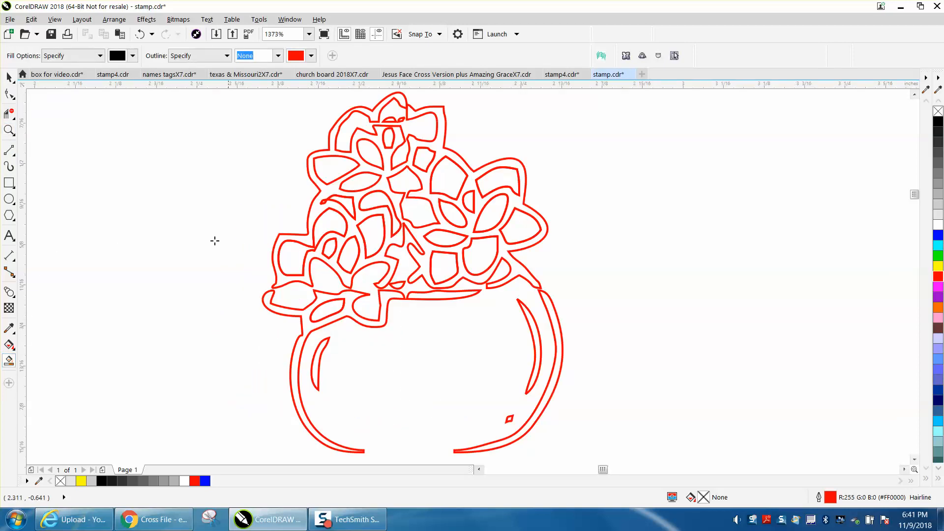
left_click(403, 211)
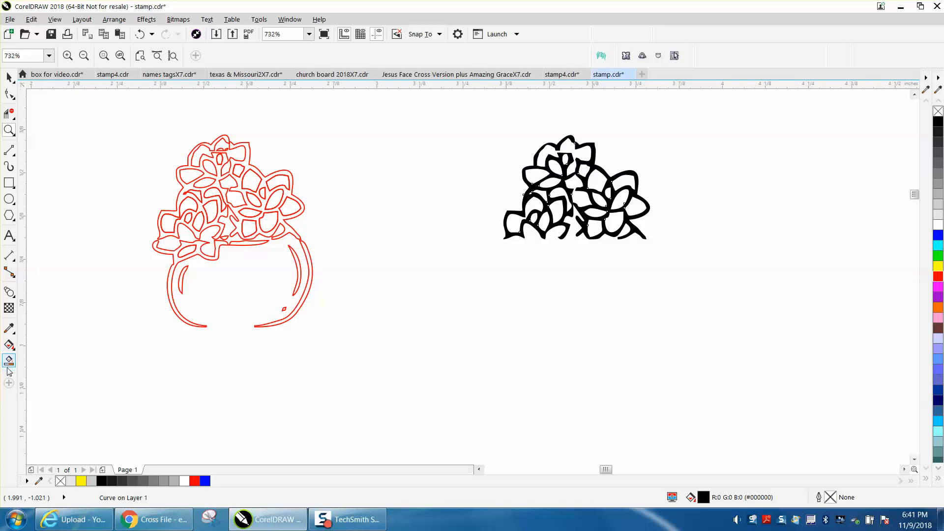
left_click(180, 280)
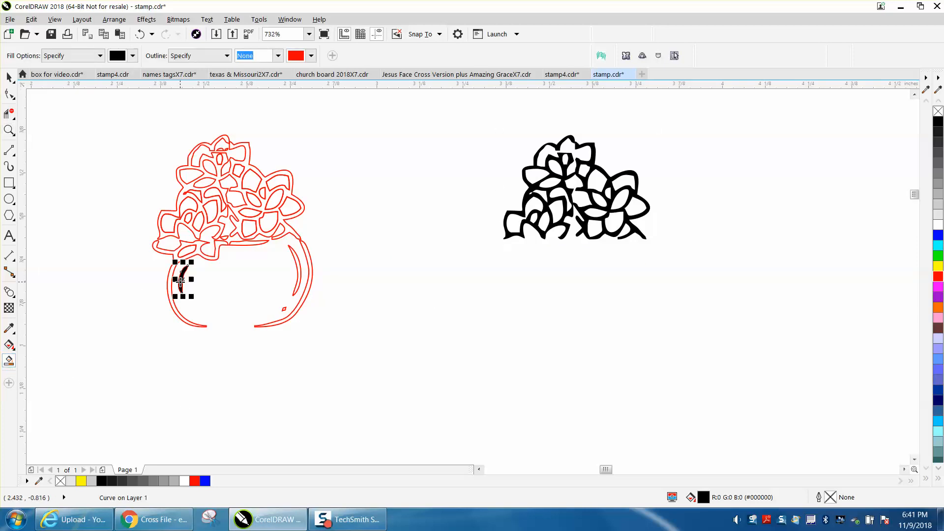
left_click_drag(182, 280, 529, 280)
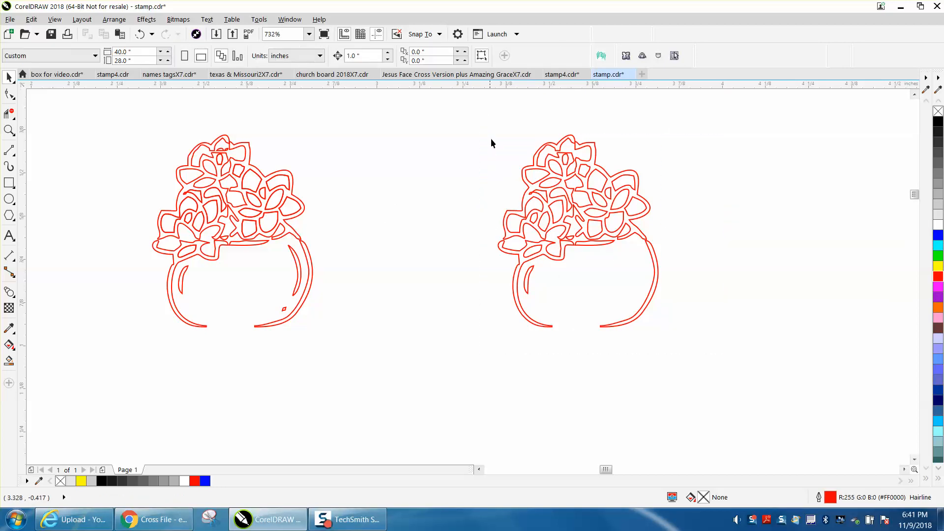
Select the six-object copy and zoom in on its top flowers
left_click(577, 230)
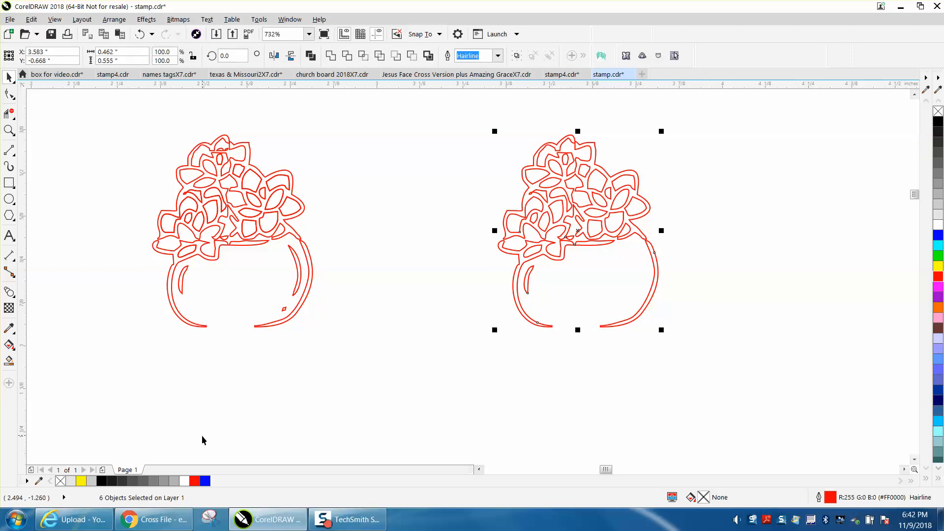
mouse_move(140, 503)
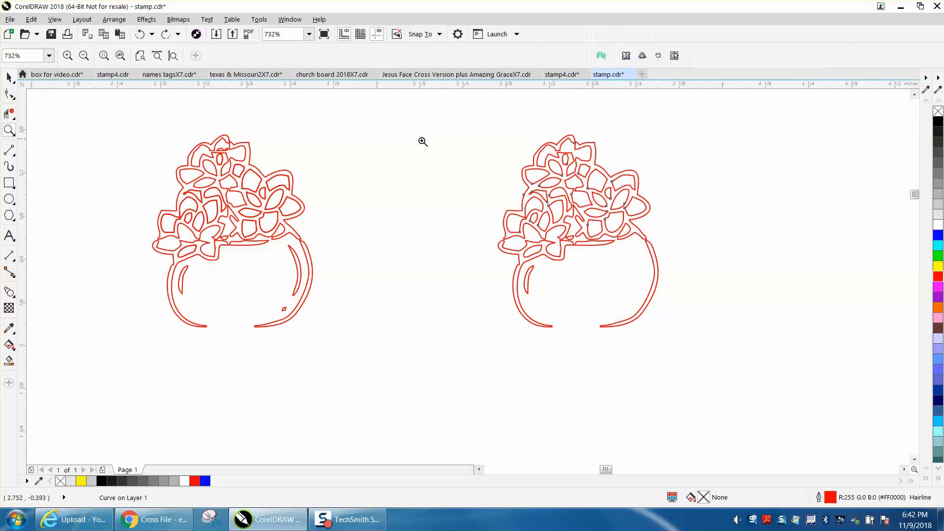
left_click(422, 141)
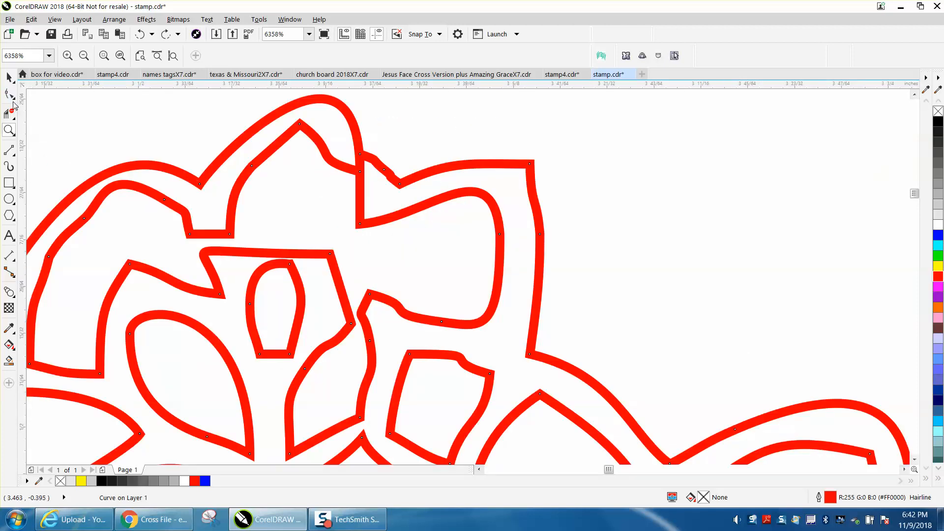
left_click(10, 112)
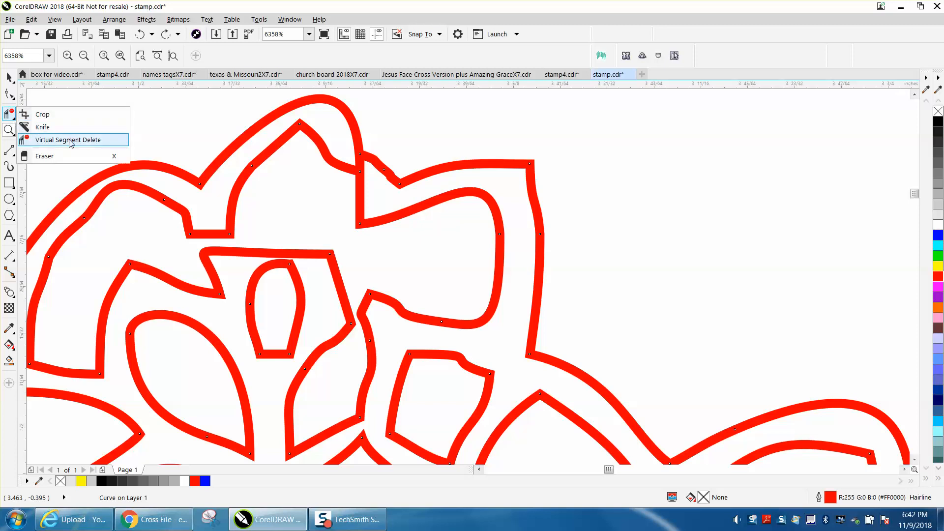
left_click(67, 139)
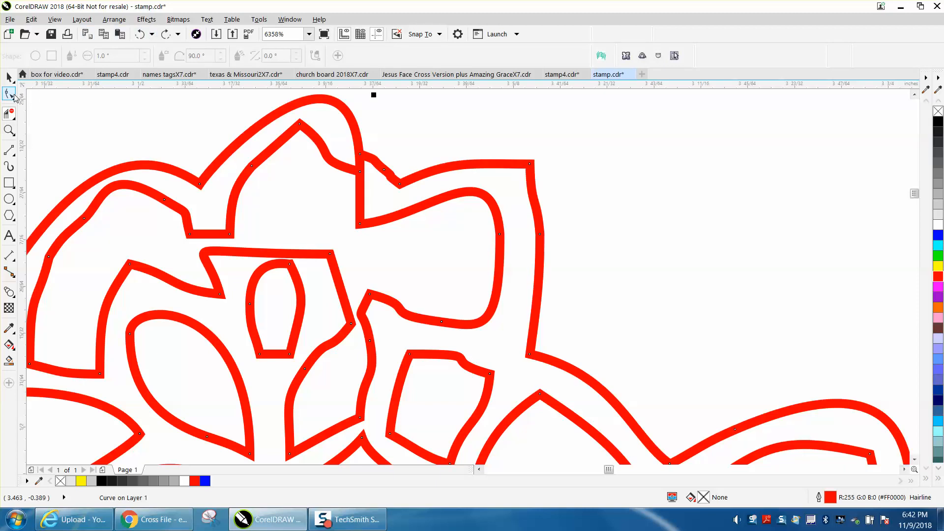
left_click(8, 95)
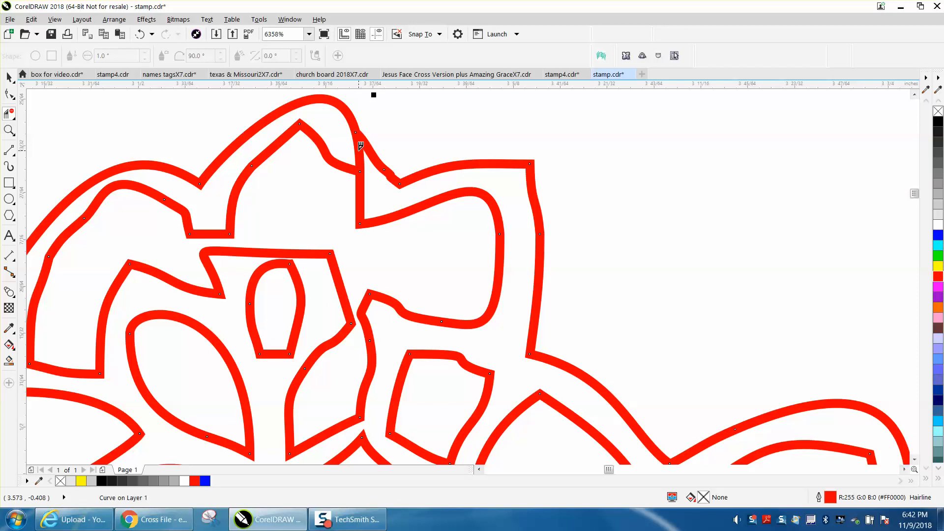
mouse_move(348, 153)
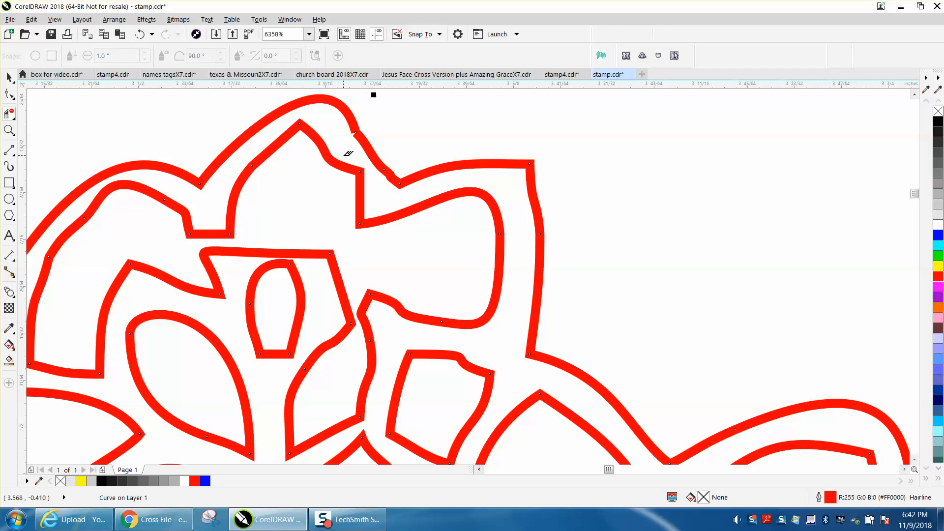